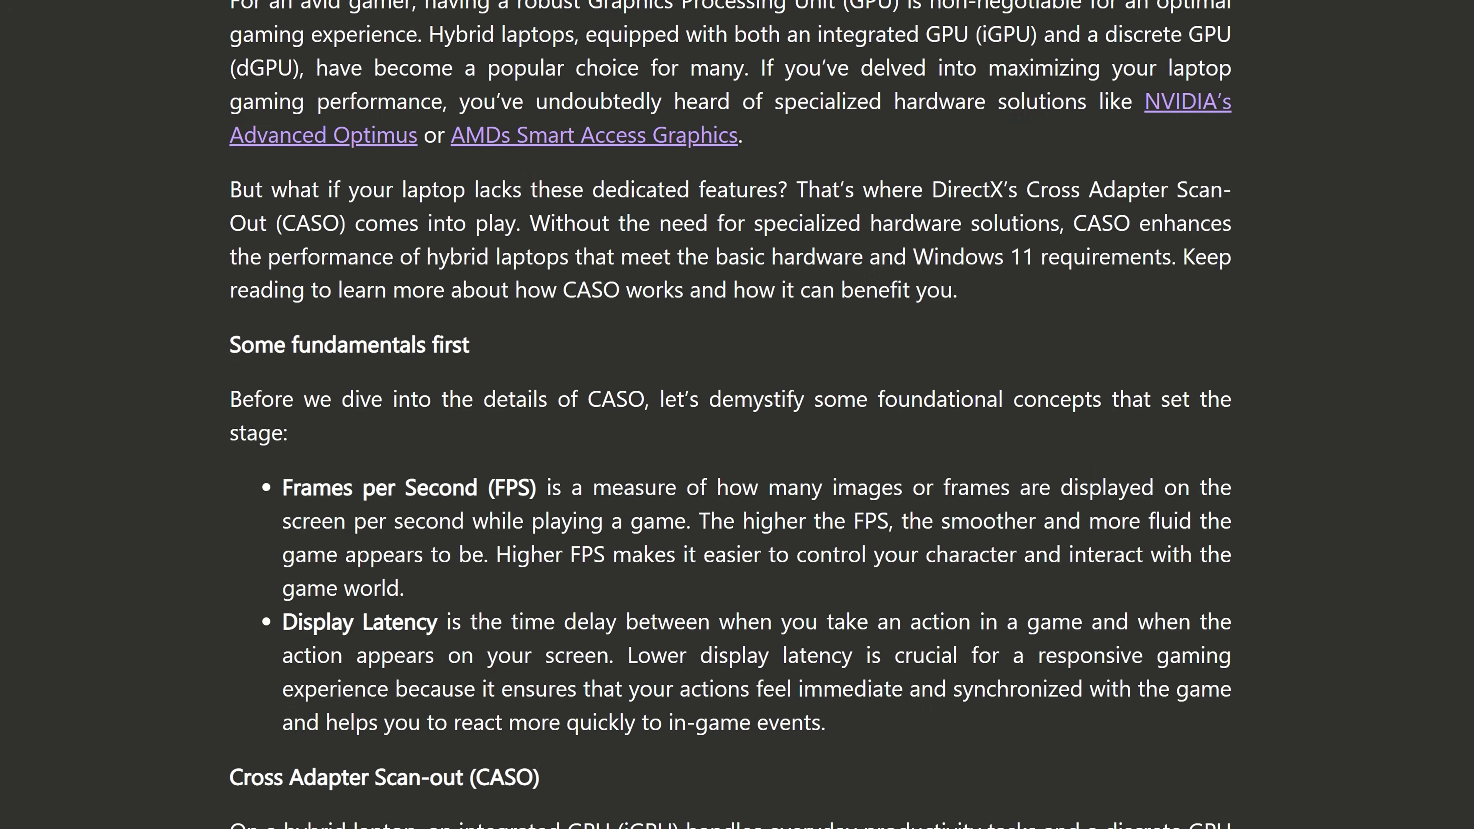
scroll("down", 3)
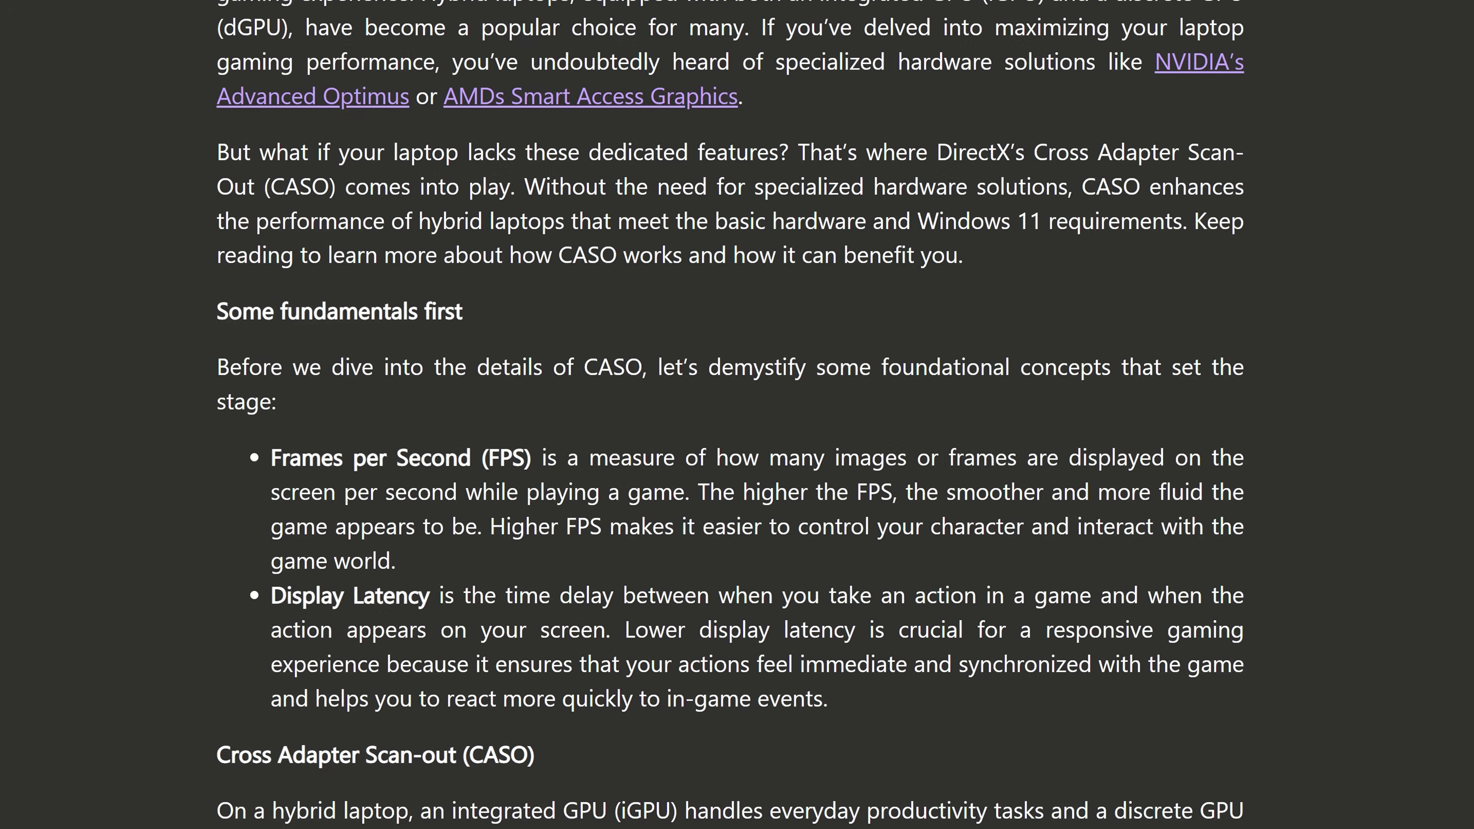
scroll("down", 3)
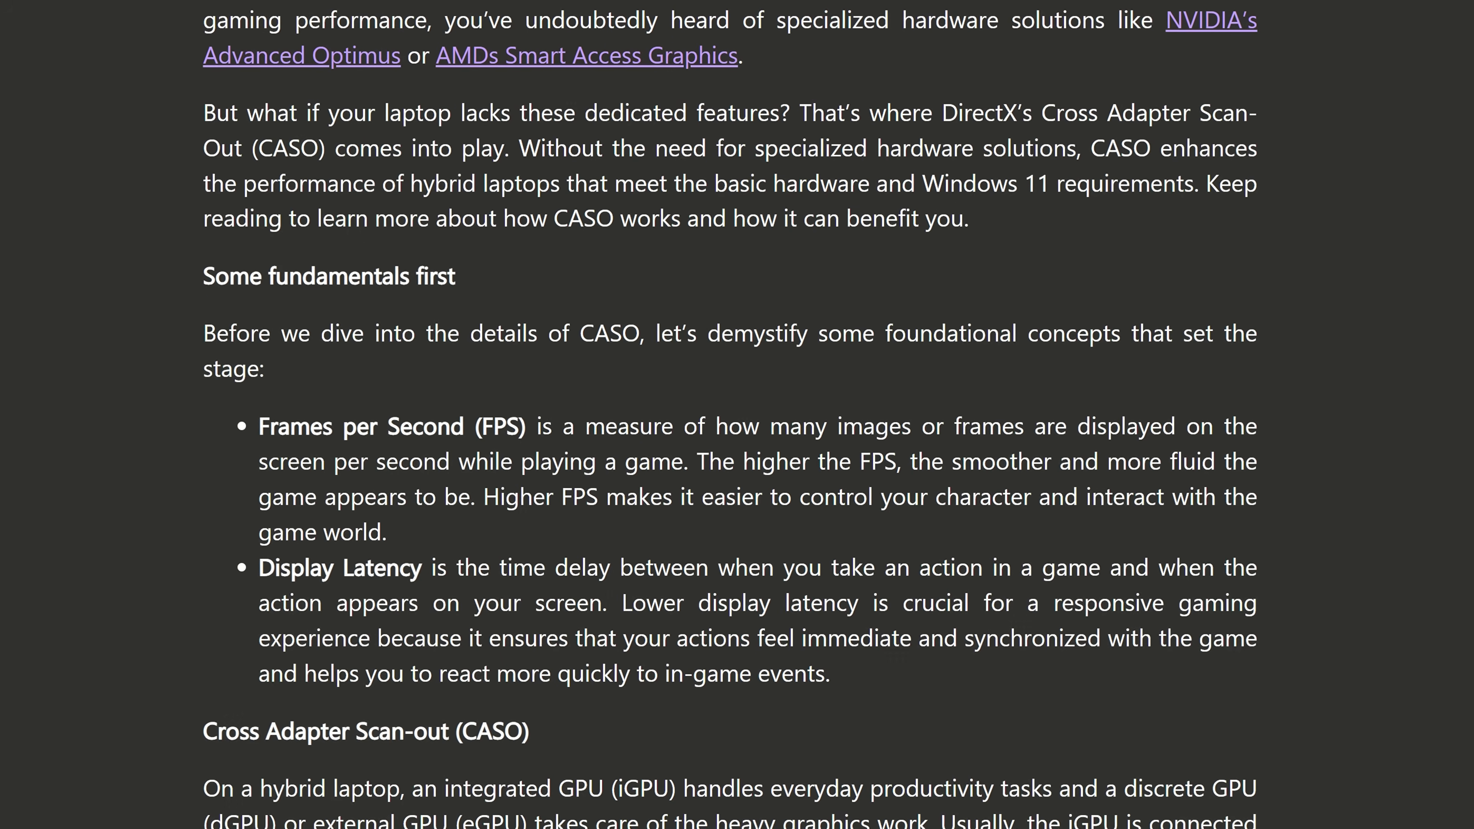